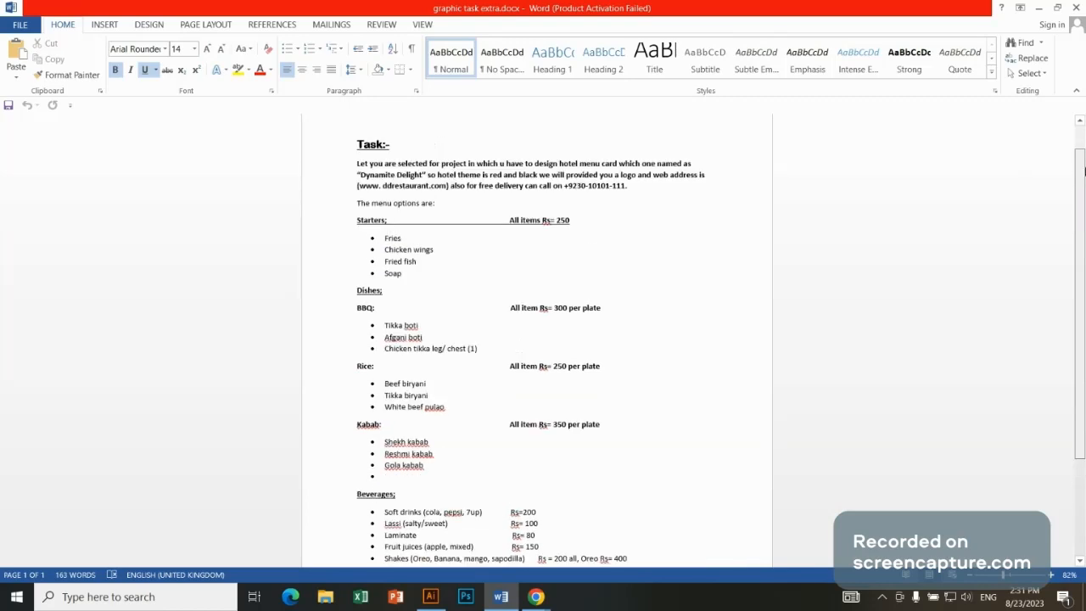
Browse the New Document presets and choose the Letter template
scroll(up, 3)
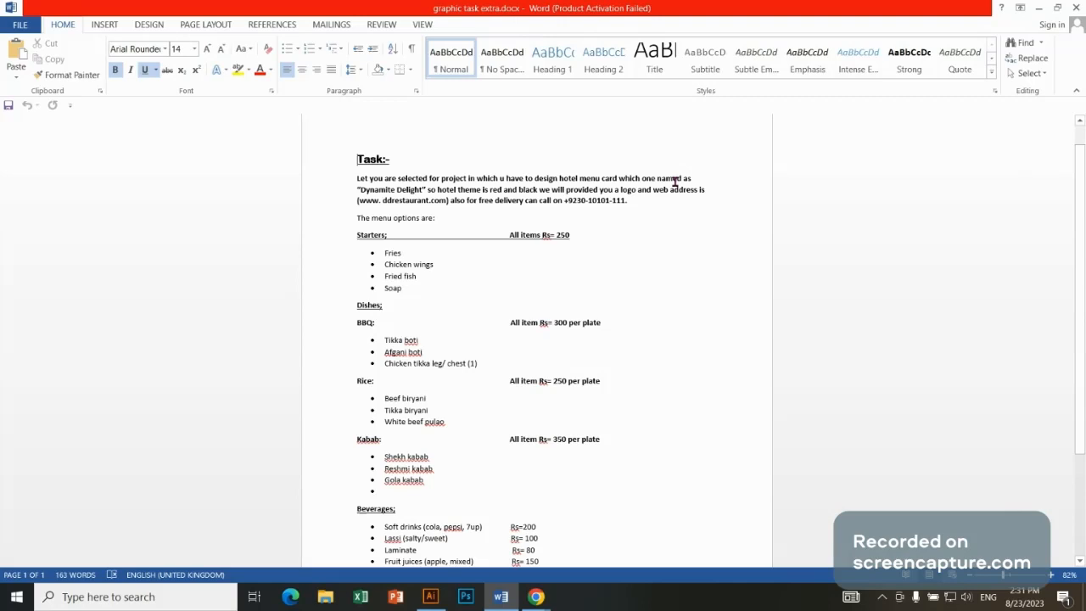
mouse_move(453, 200)
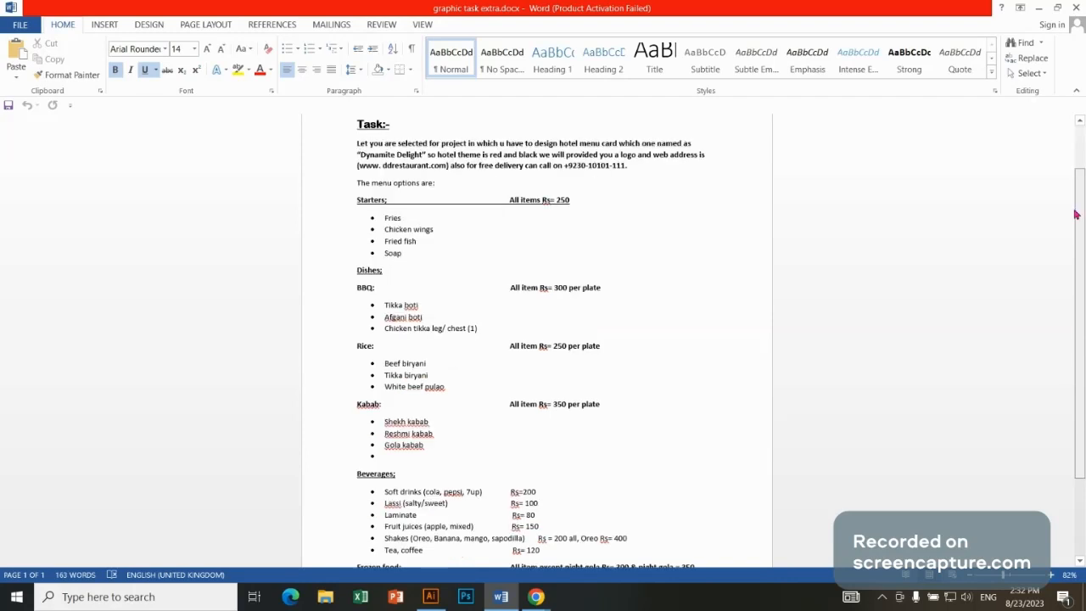
scroll(down, 3)
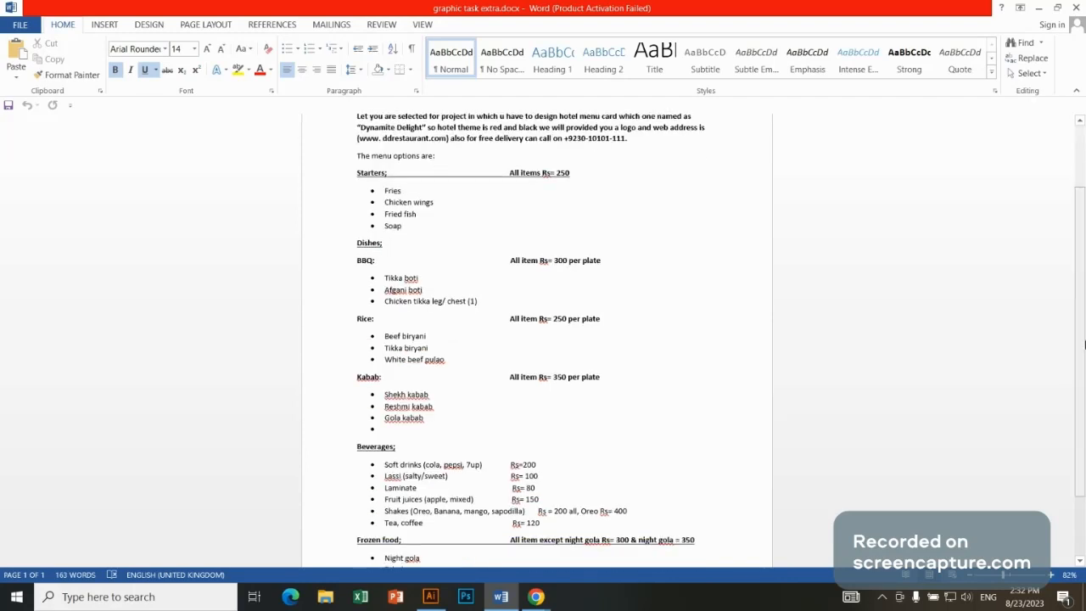
scroll(down, 3)
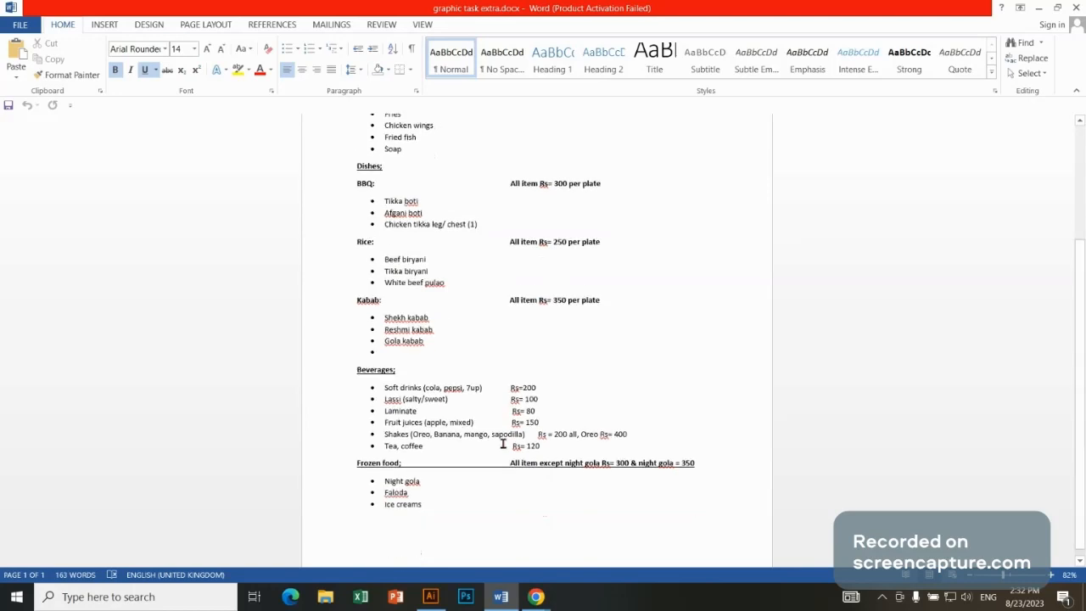
mouse_move(637, 344)
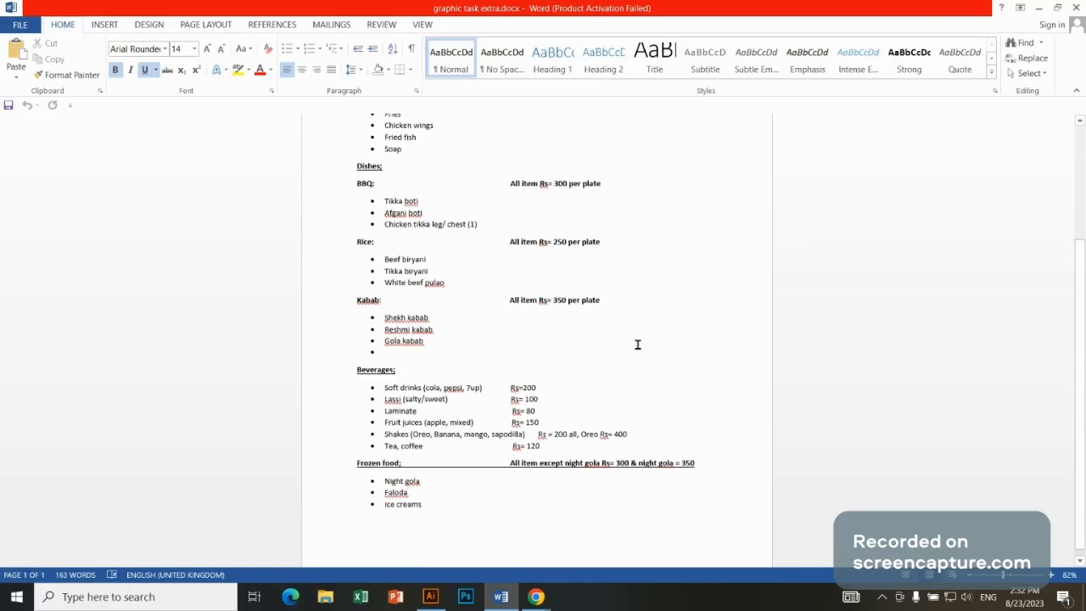
scroll(up, 3)
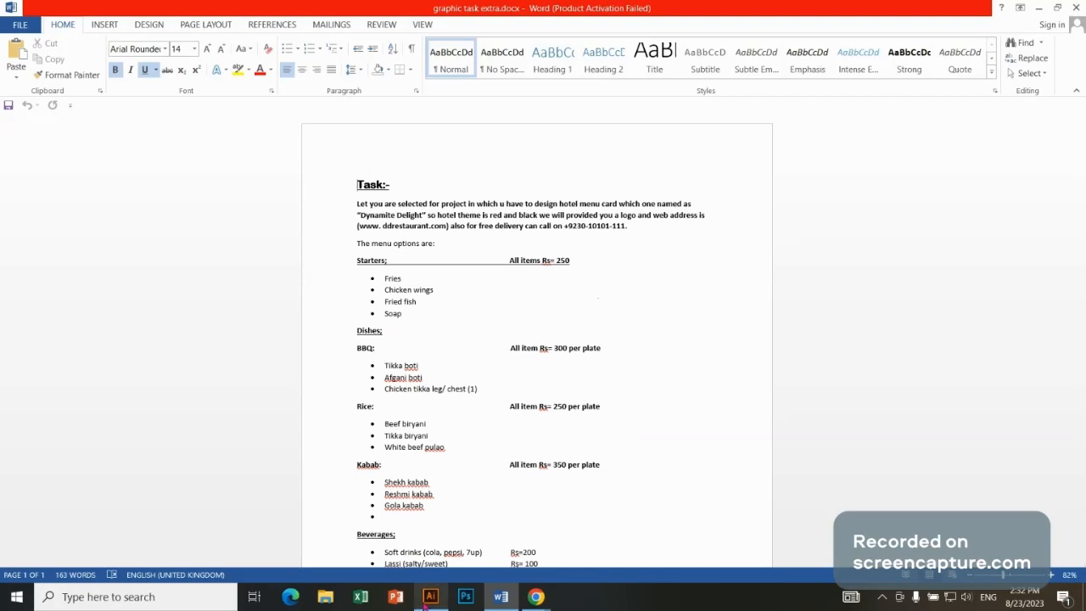
click(431, 597)
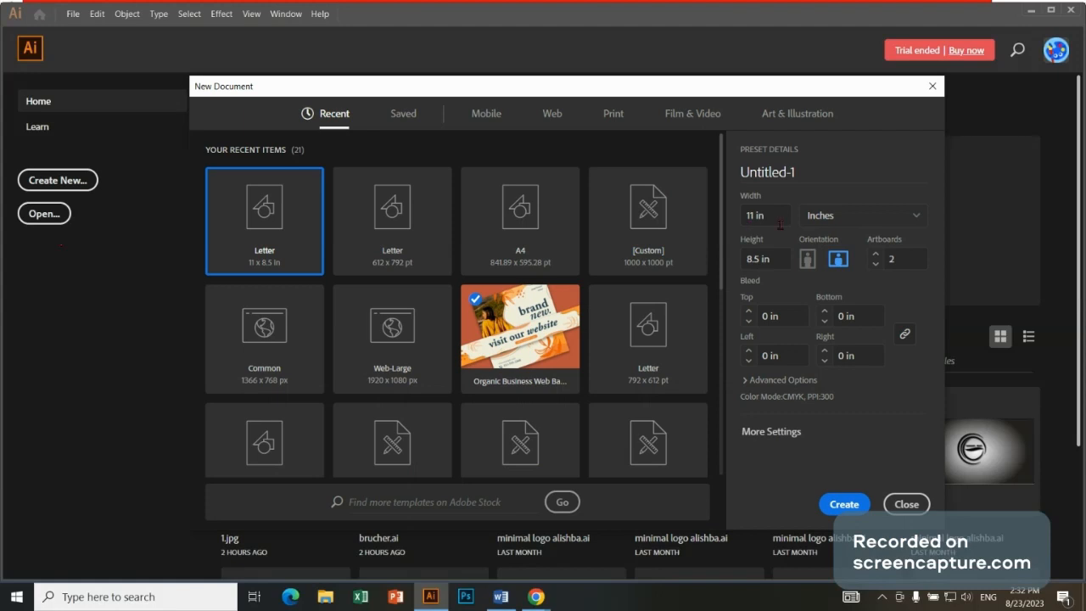
Set the width to 8.5 in and create the single-artboard portrait document
triple_click(761, 214)
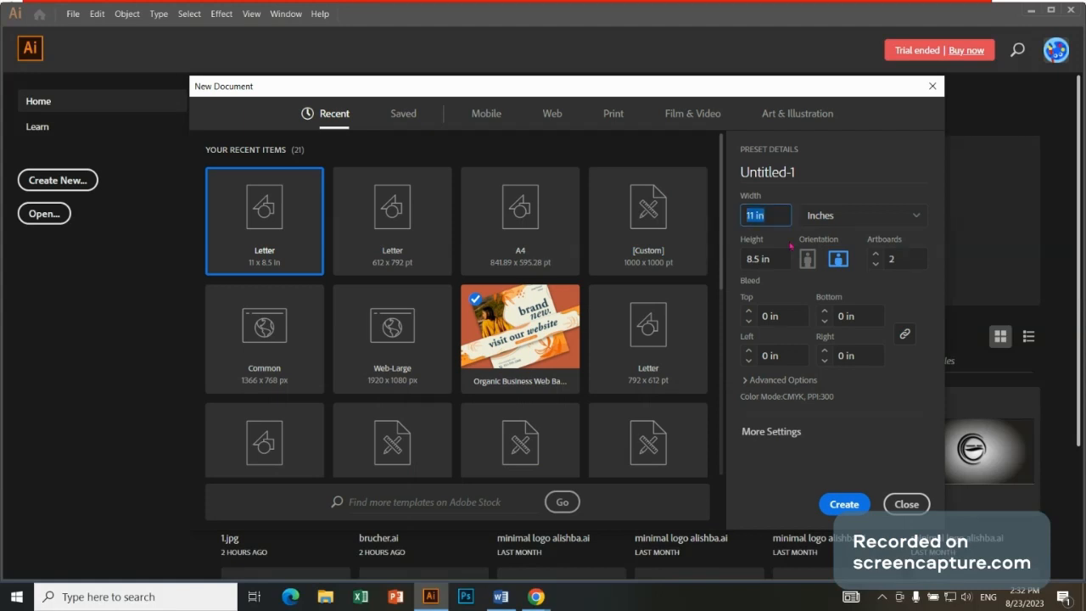
text(8)
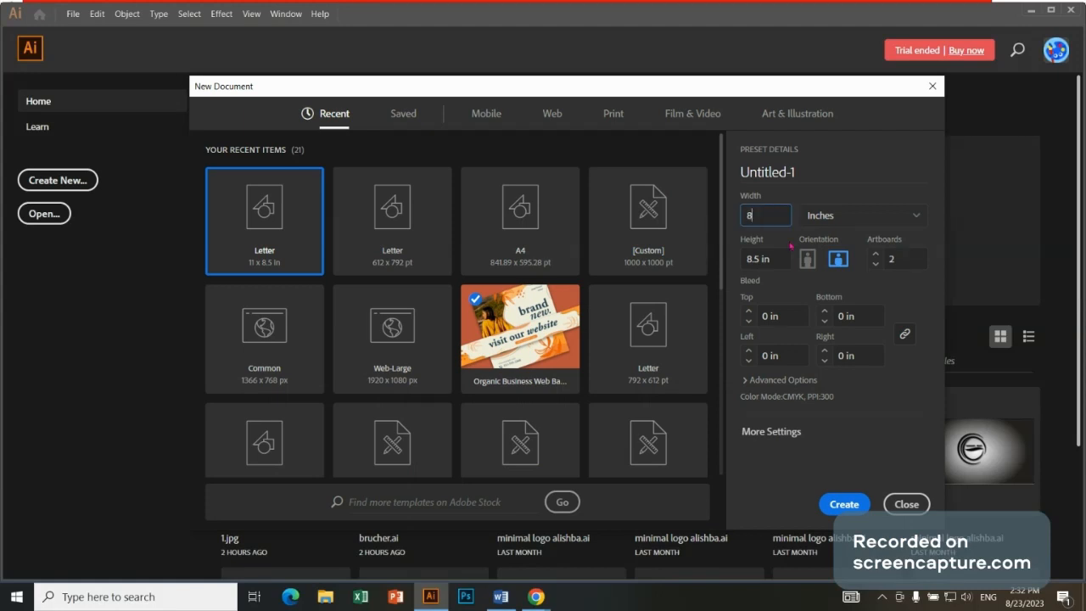
text(.5 in)
click(904, 257)
text(1)
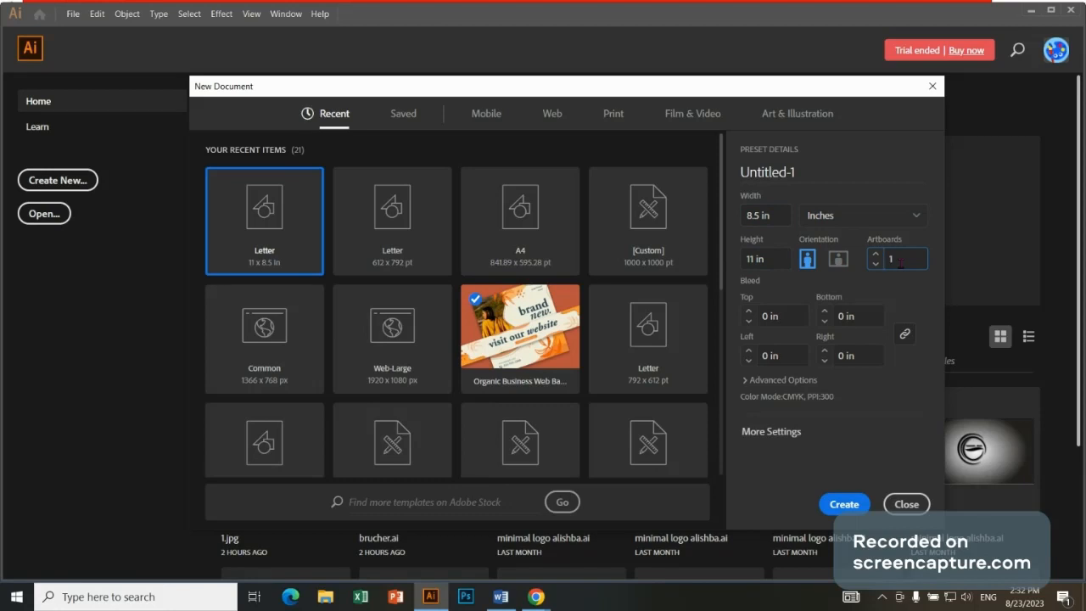
click(906, 503)
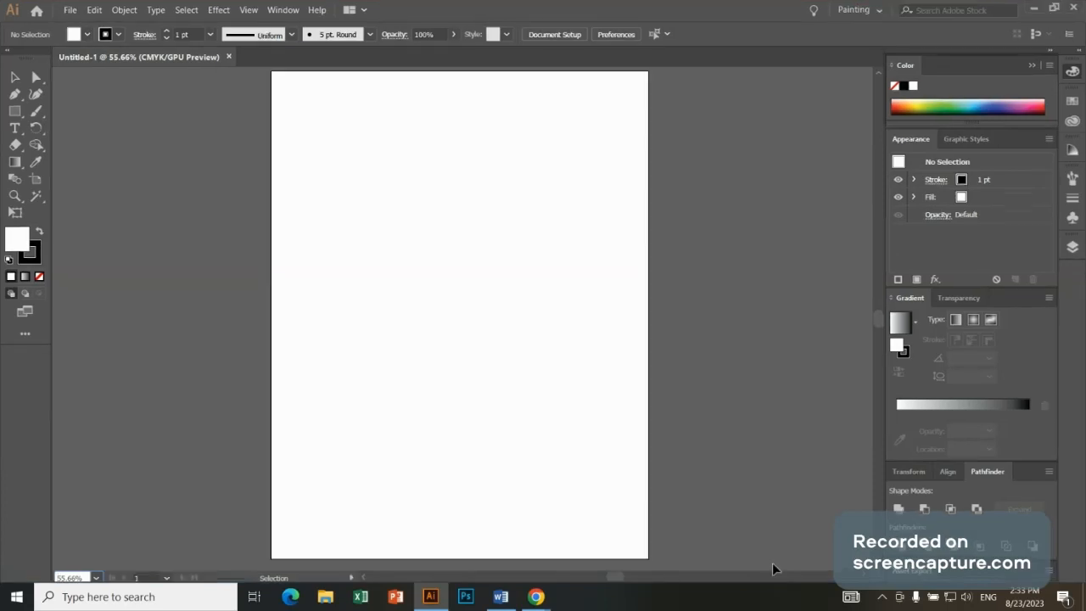
mouse_move(677, 492)
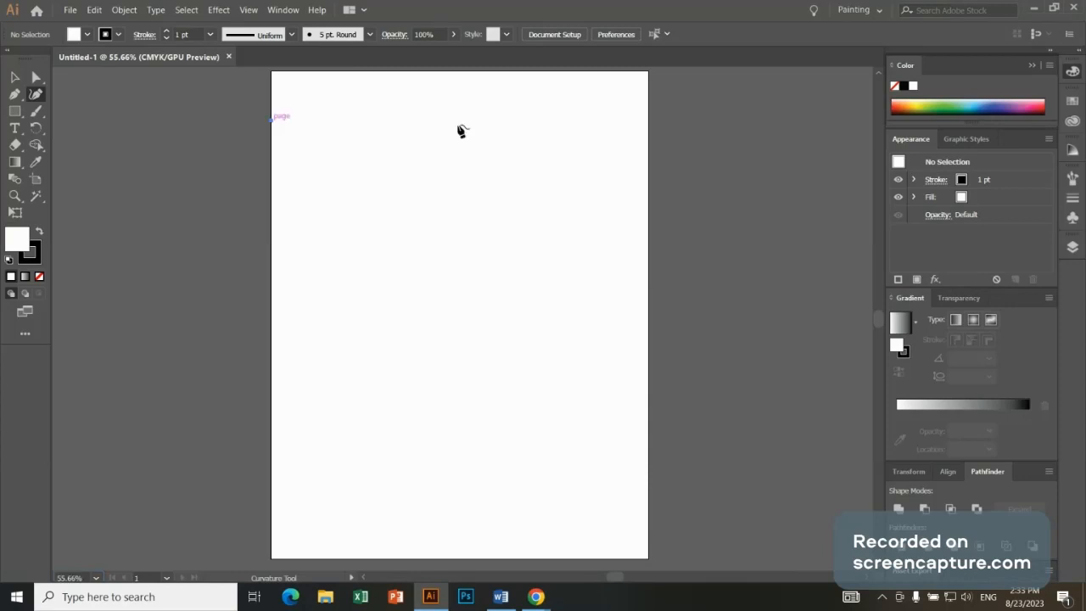
Draw the wavy curve from the left edge through a middle dip to the right edge
click(534, 152)
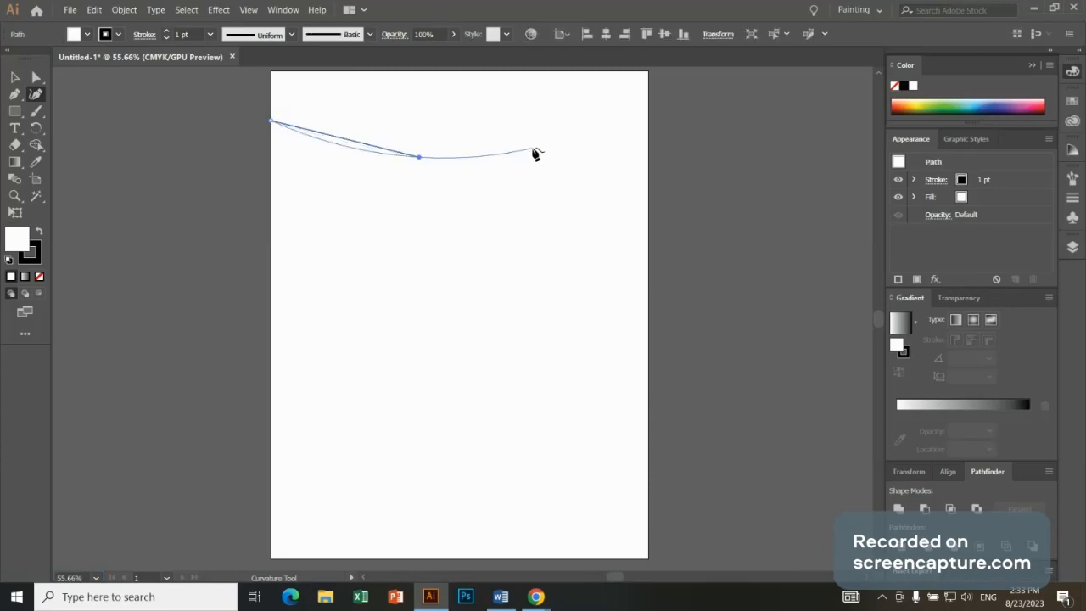
click(649, 161)
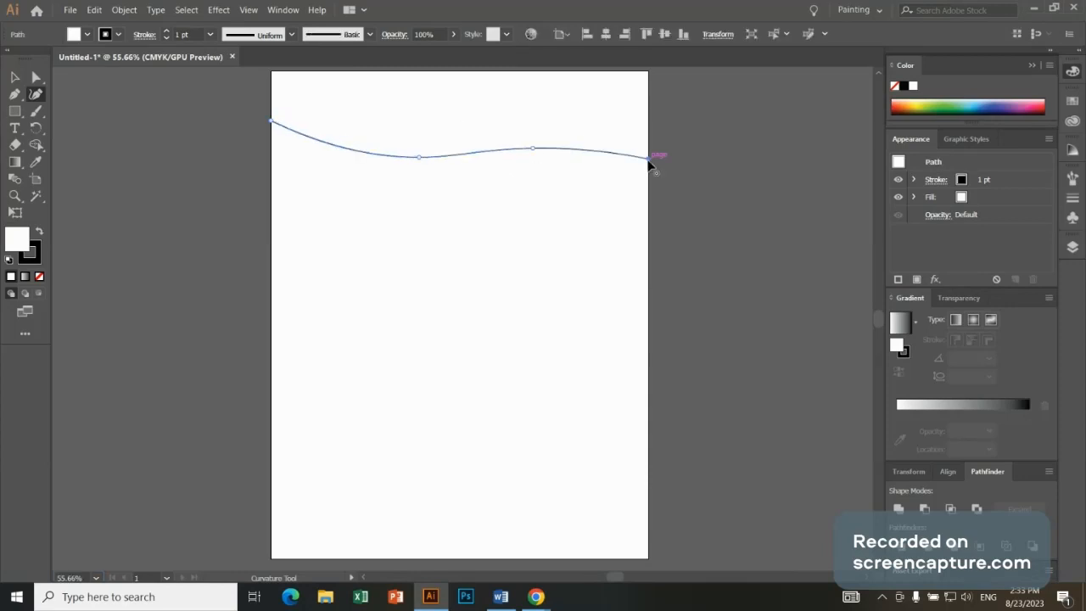
click(648, 159)
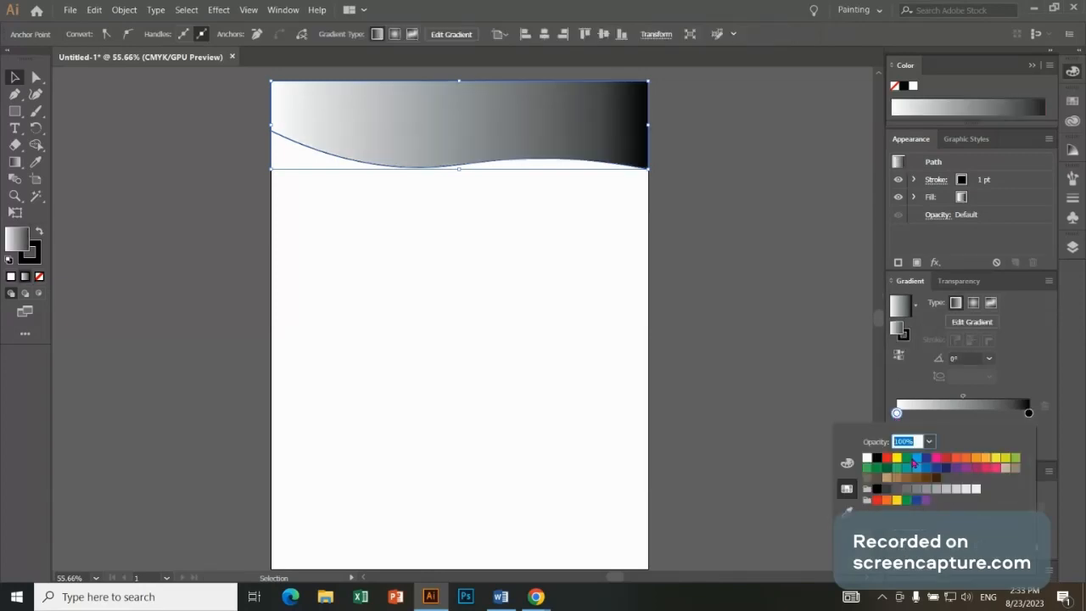
Set the header gradient stops to dark blue and black, then reselect the shape
click(887, 468)
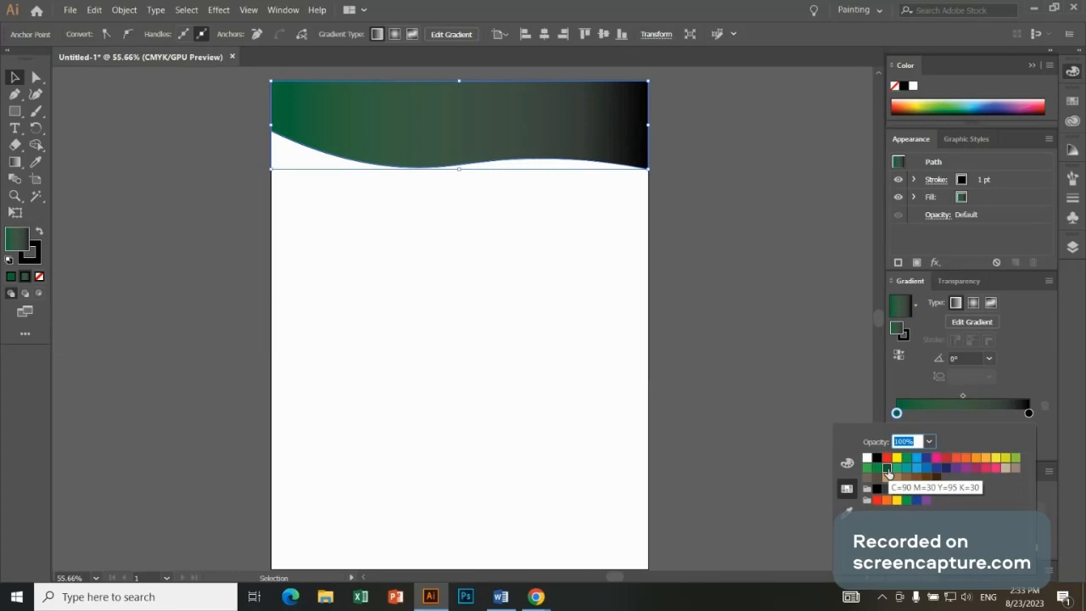
click(936, 457)
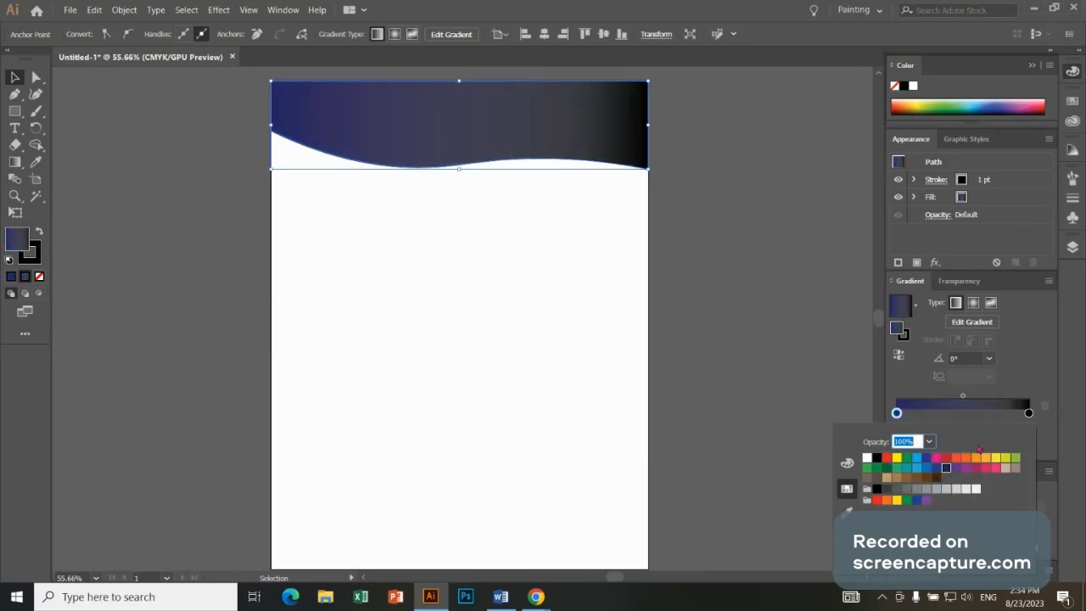
mouse_move(876, 458)
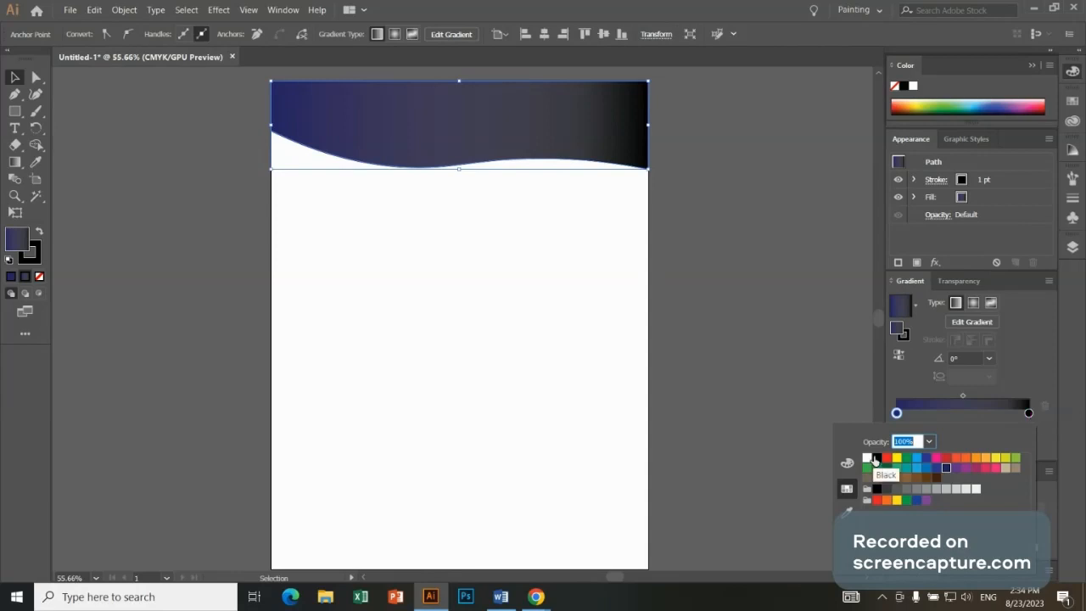
click(875, 458)
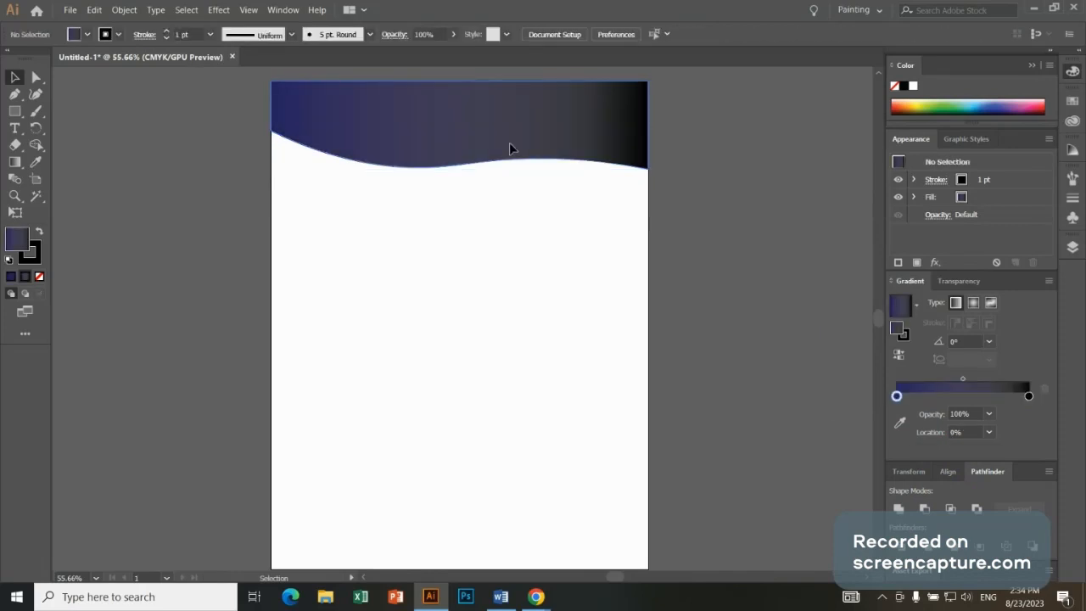
click(458, 127)
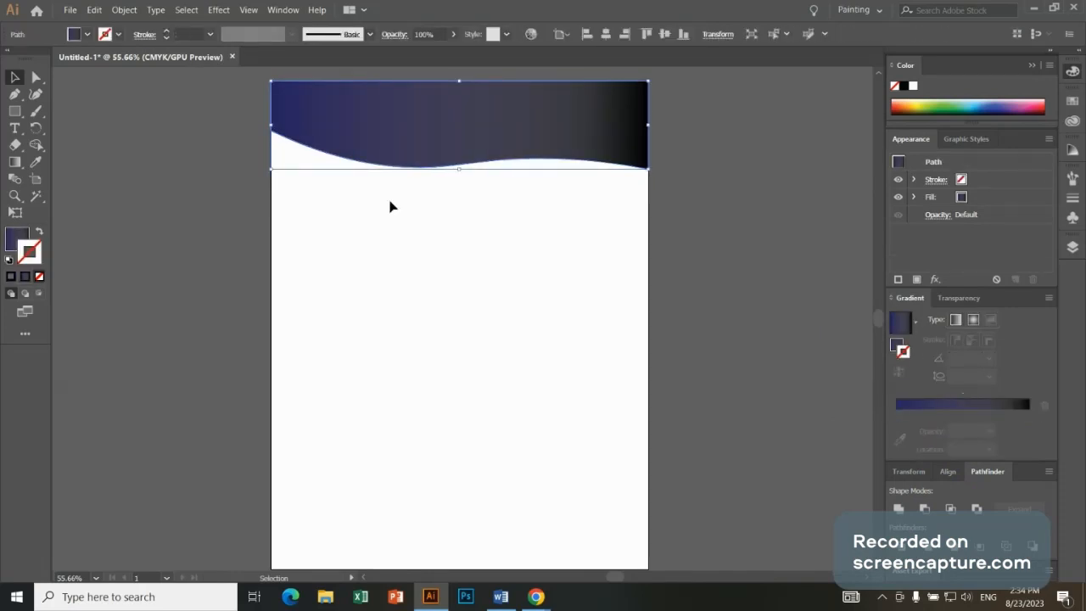